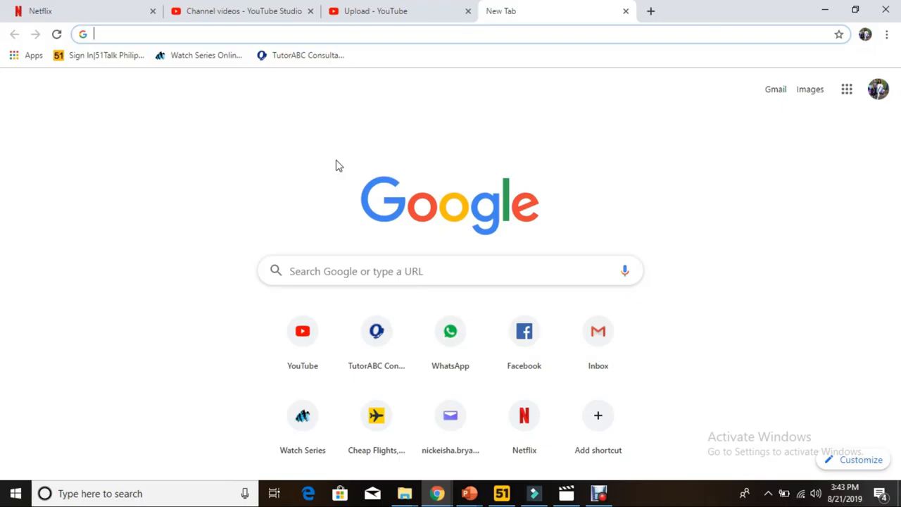
- Search Google for 'uwi SAS' from a new Chrome tab
type("uwi")
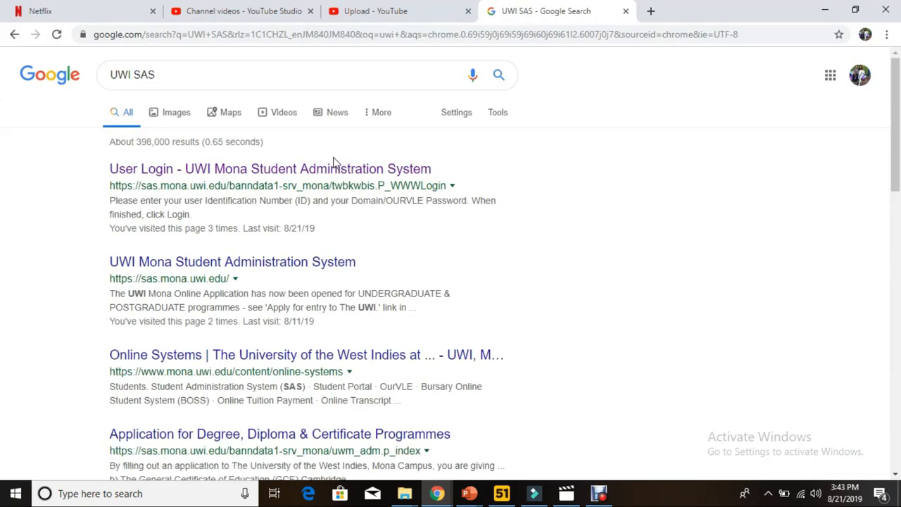
mouse_move(190, 175)
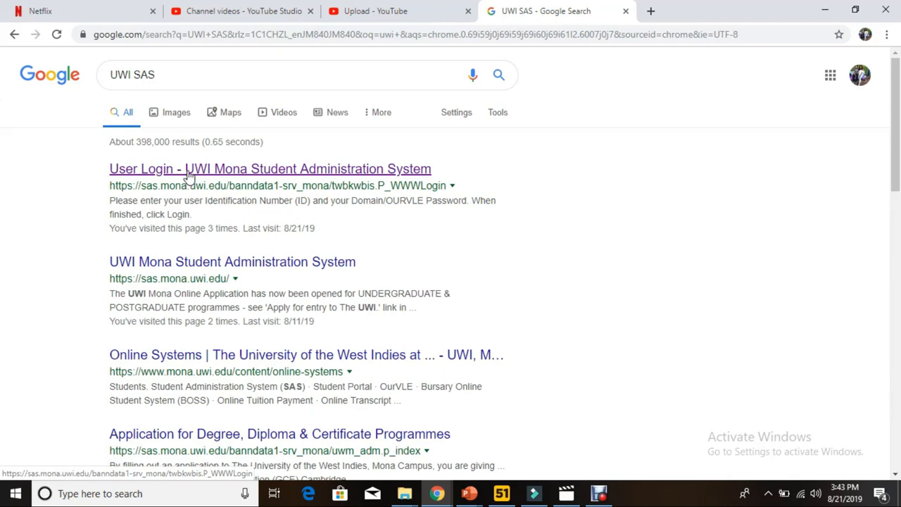
- Open the UWI Mona SAS login result and sign in with ID and password
left_click(269, 168)
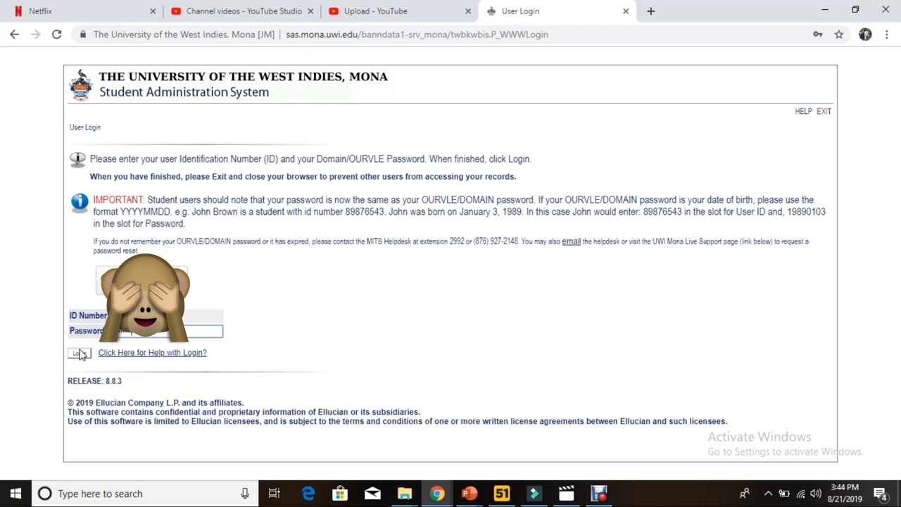
left_click(77, 352)
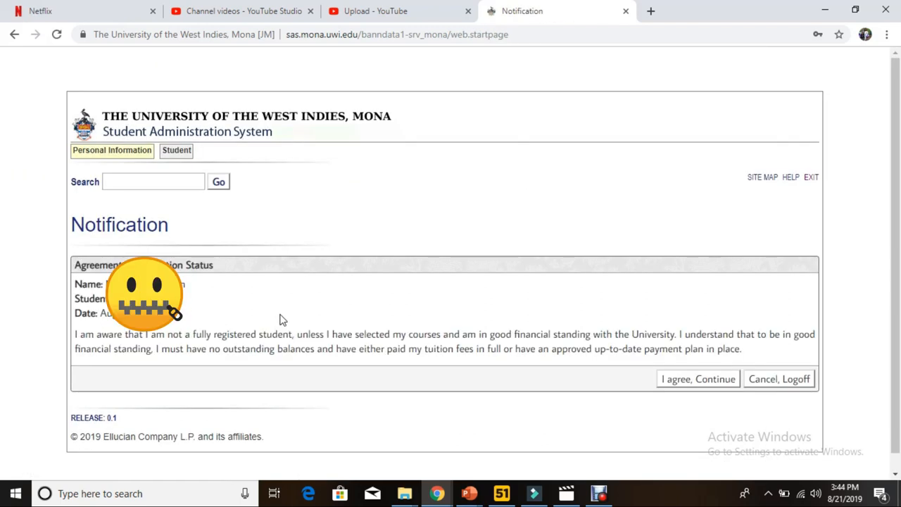
mouse_move(461, 343)
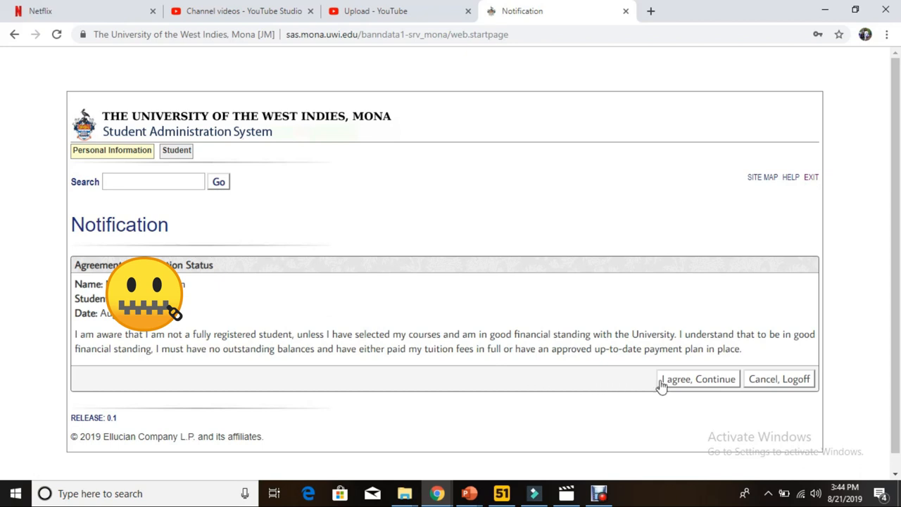
- Accept the registration and financial-standing agreement, then open Student Services
left_click(698, 379)
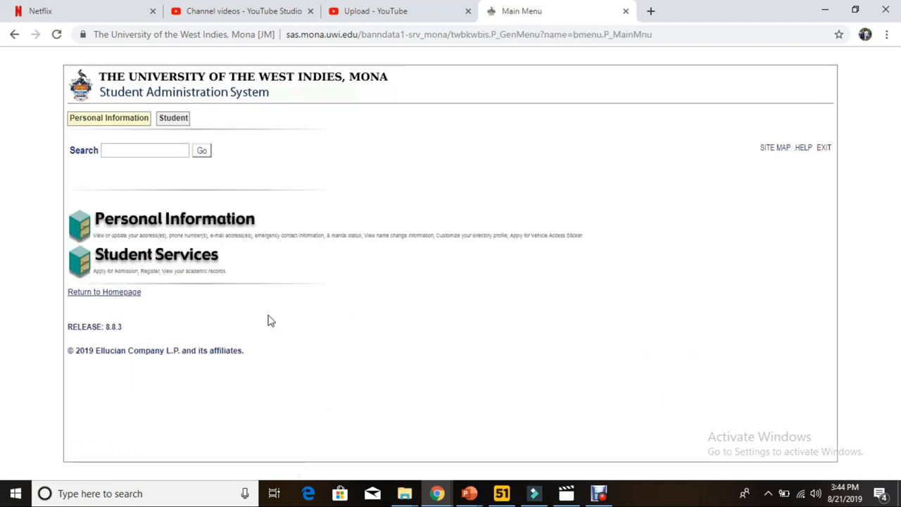
mouse_move(151, 255)
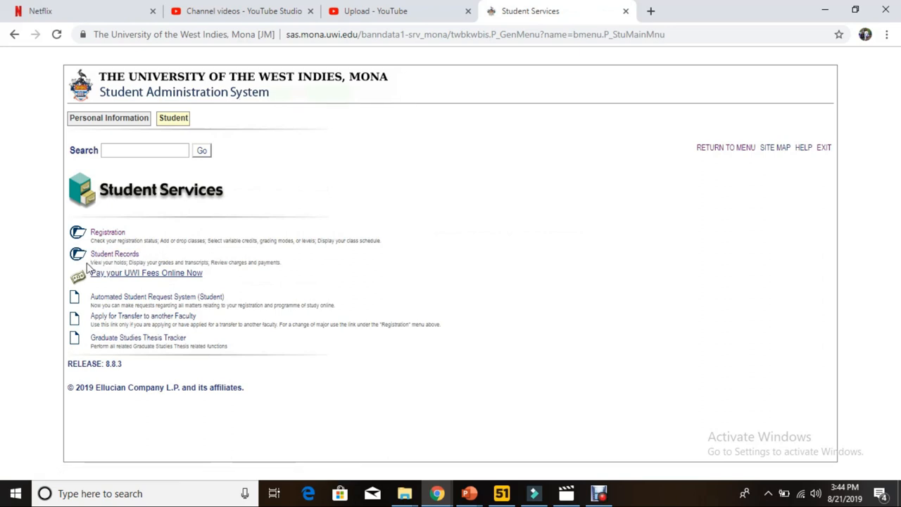
mouse_move(150, 263)
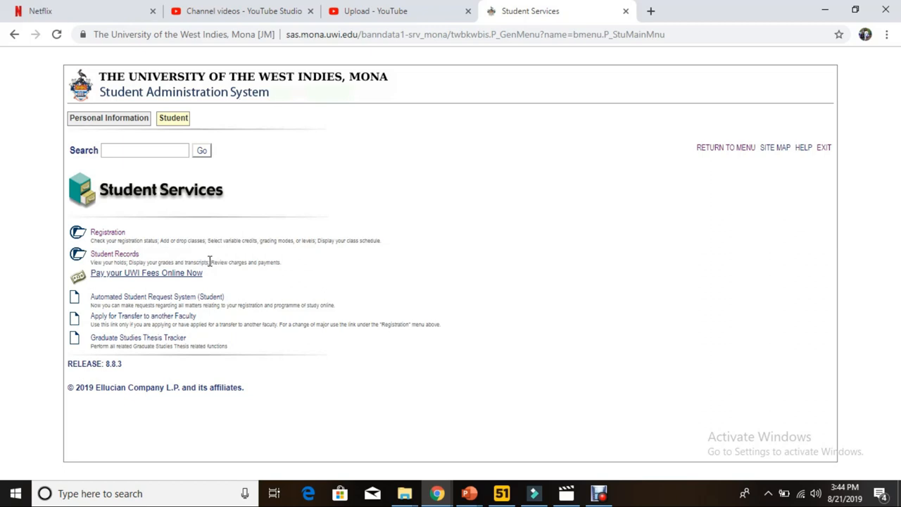
mouse_move(275, 265)
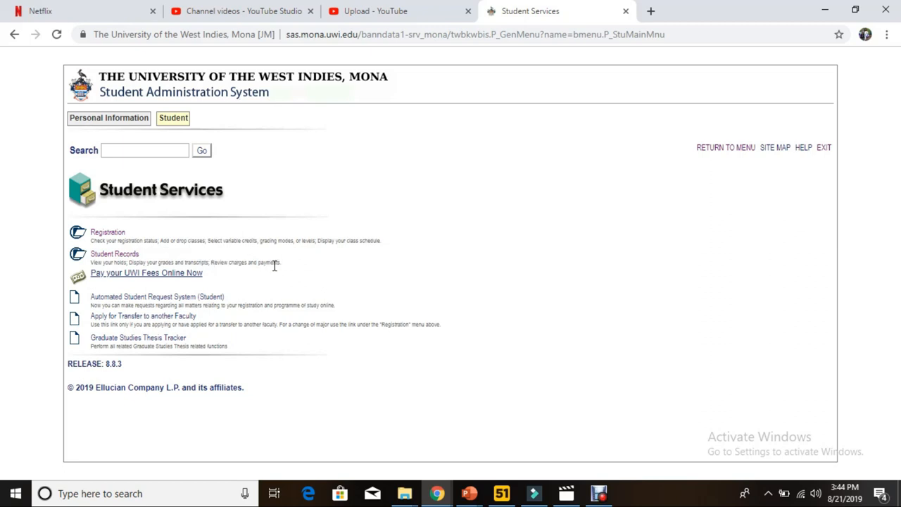
mouse_move(271, 263)
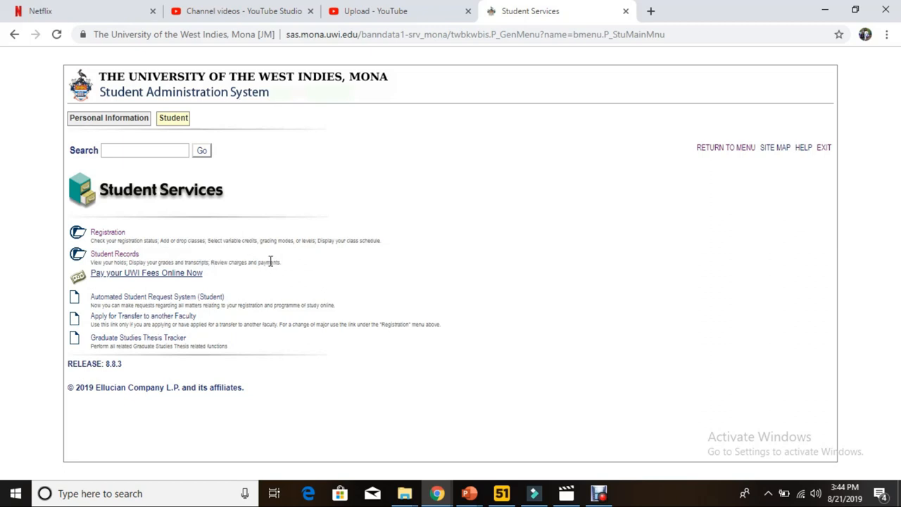
double_click(242, 262)
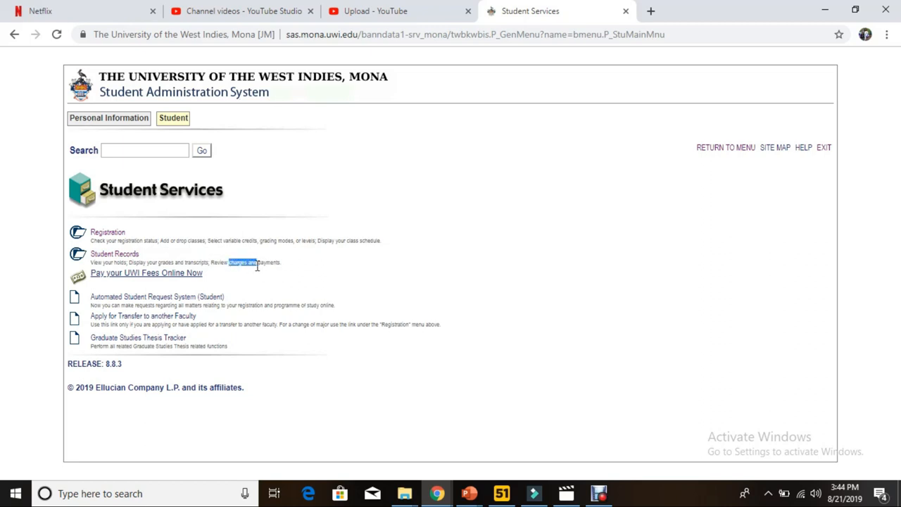
mouse_move(116, 254)
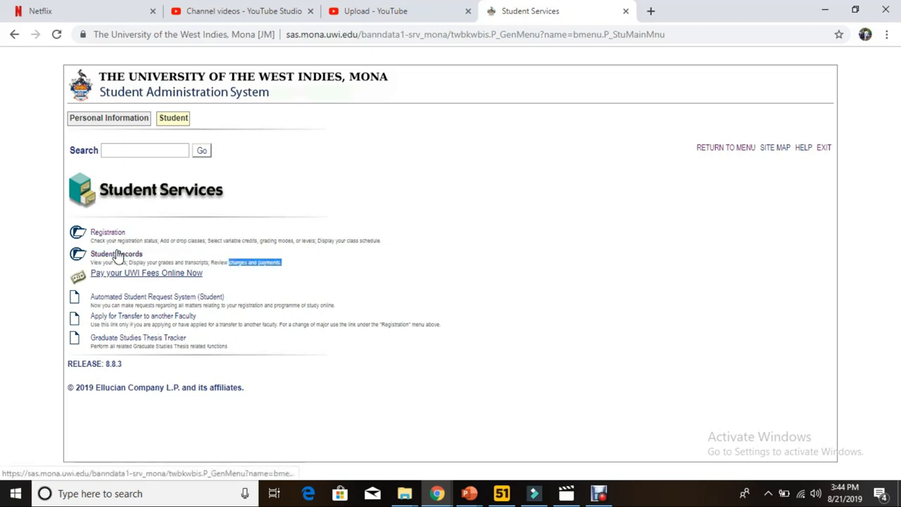
- Open Student Records and choose 'Account Summary by Term'
left_click(117, 254)
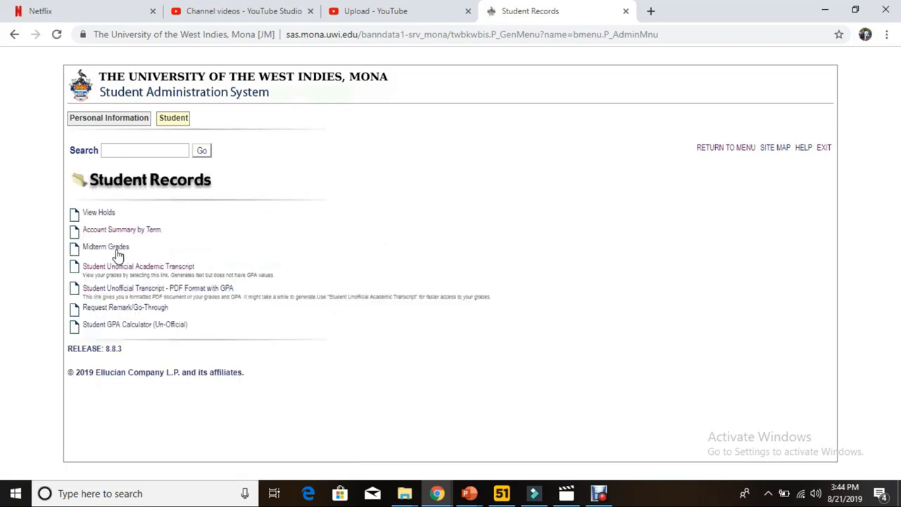
mouse_move(125, 229)
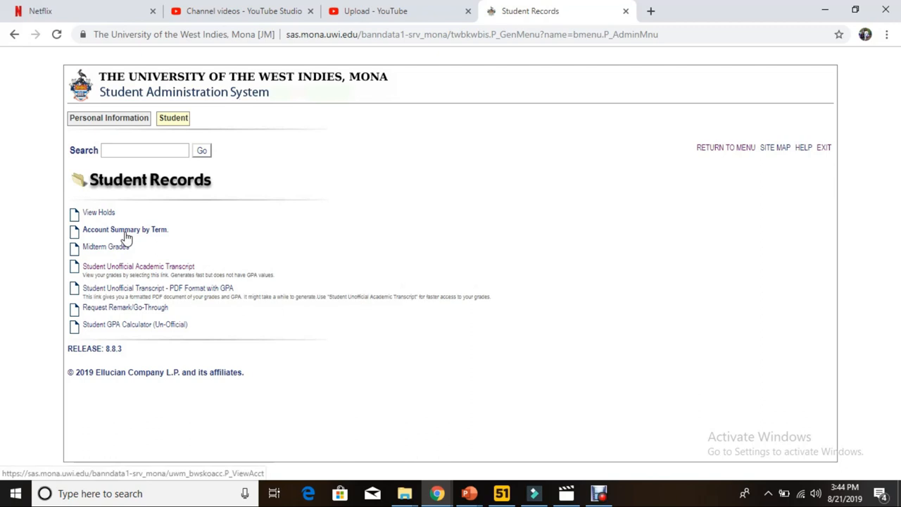
mouse_move(128, 232)
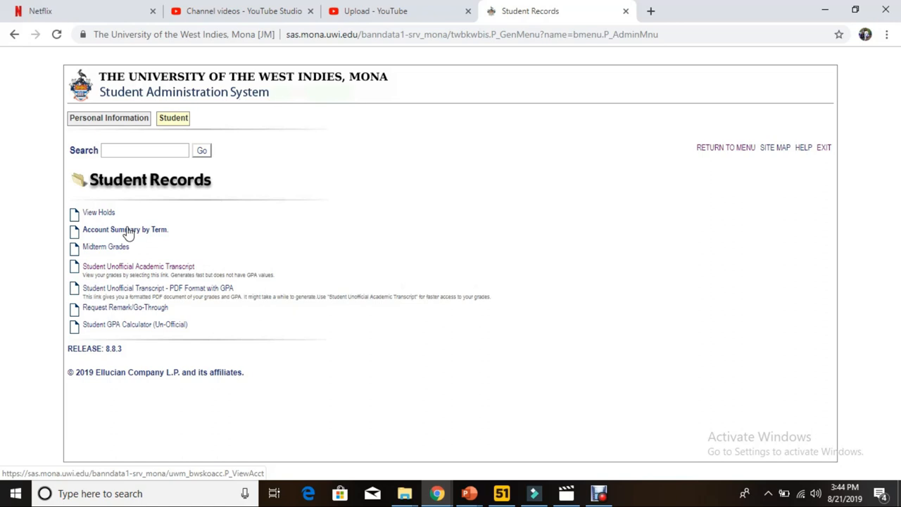
left_click(125, 229)
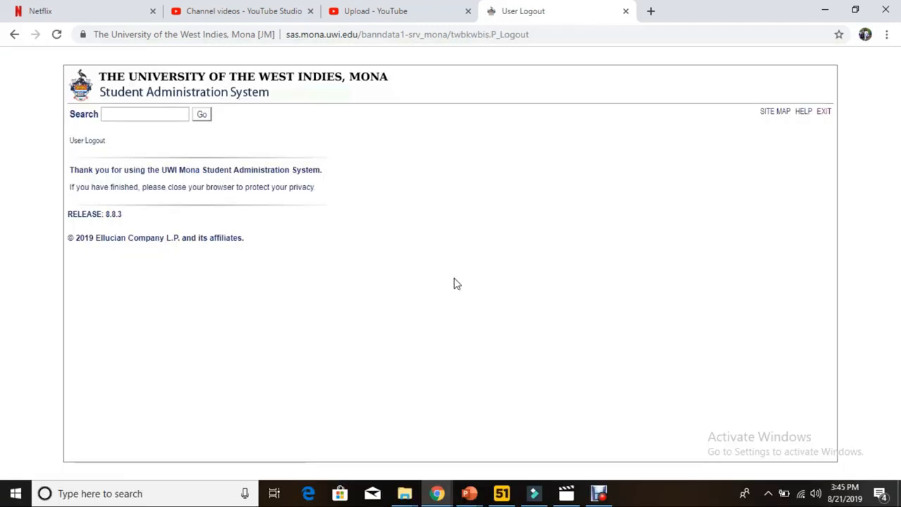
mouse_move(420, 269)
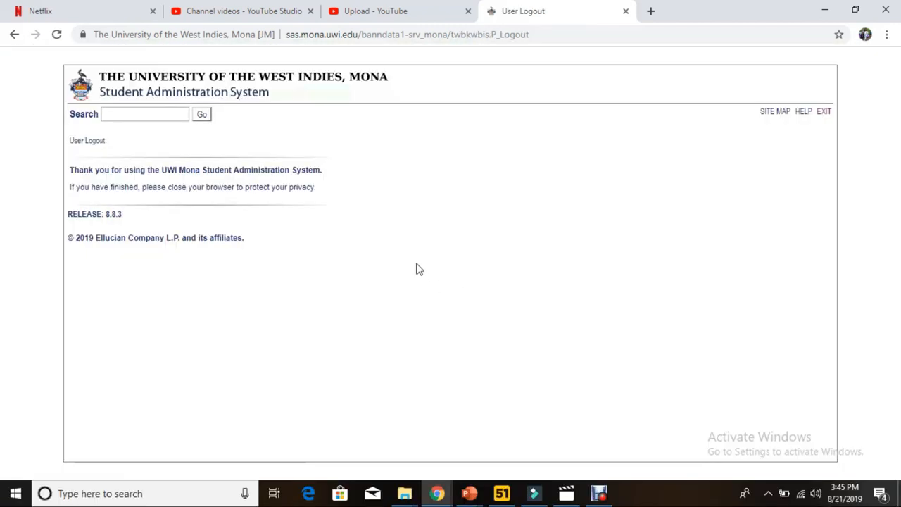